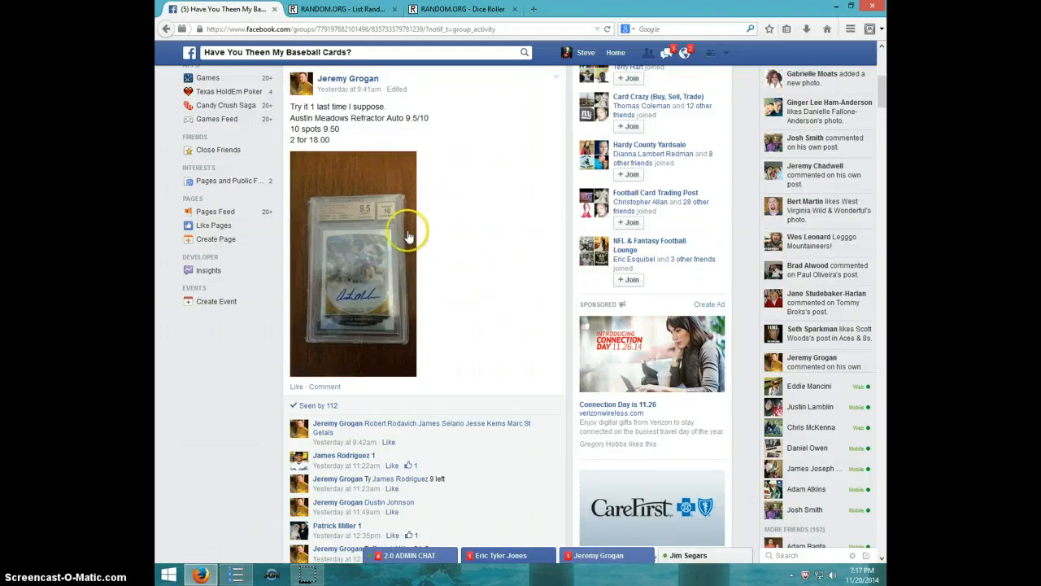
mouse_move(447, 309)
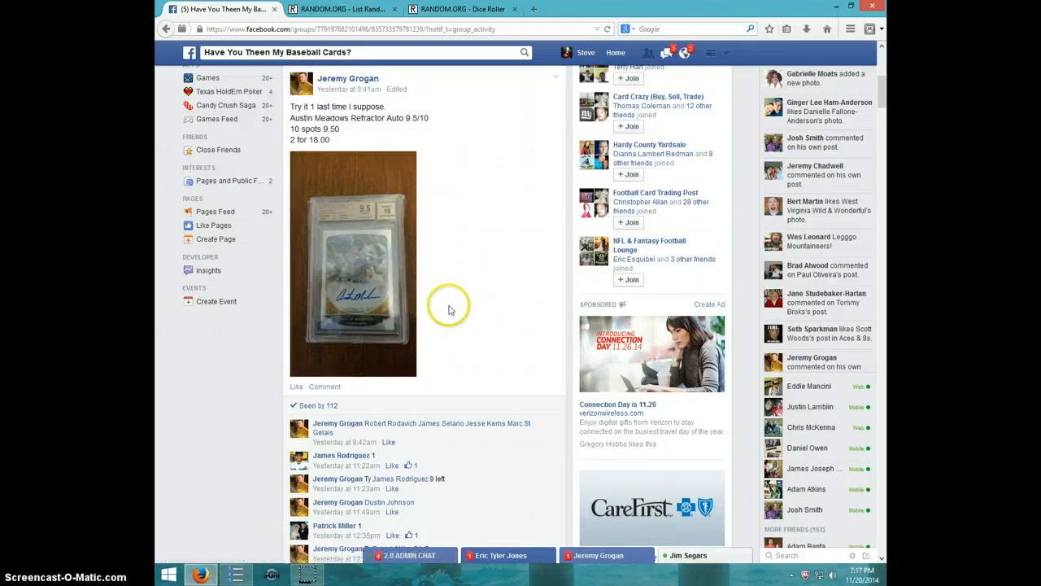
mouse_move(478, 297)
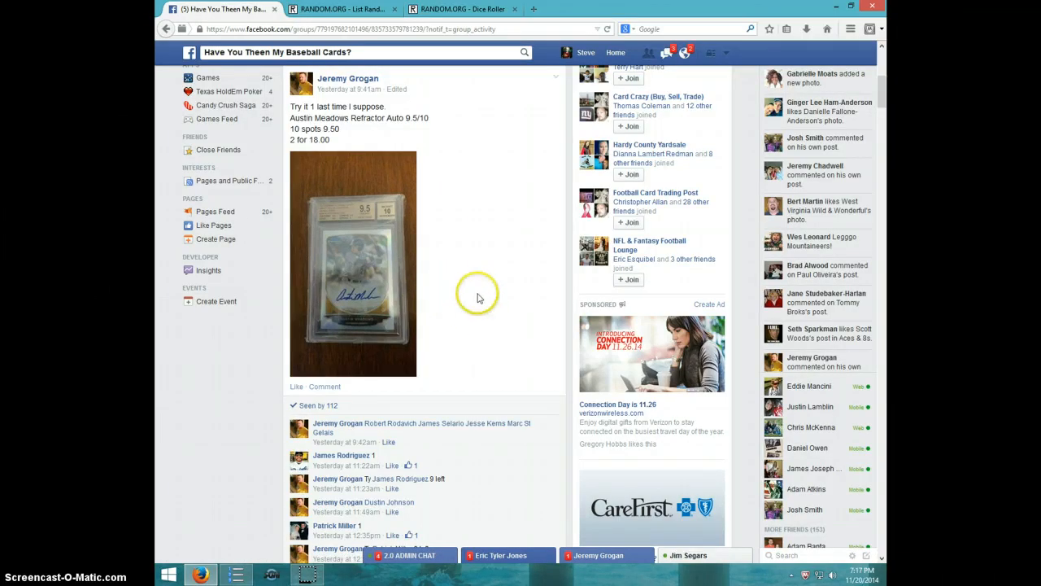
Step: Comment 'LIVE' on the card-break post, show the taskbar clock, and switch to the dice roller
scroll("down", 3)
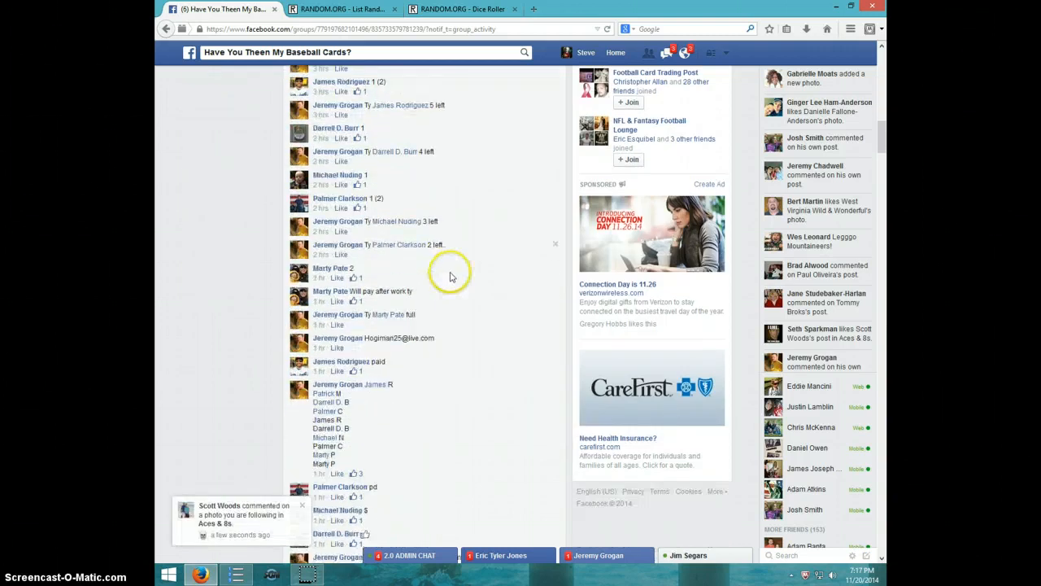
scroll("down", 3)
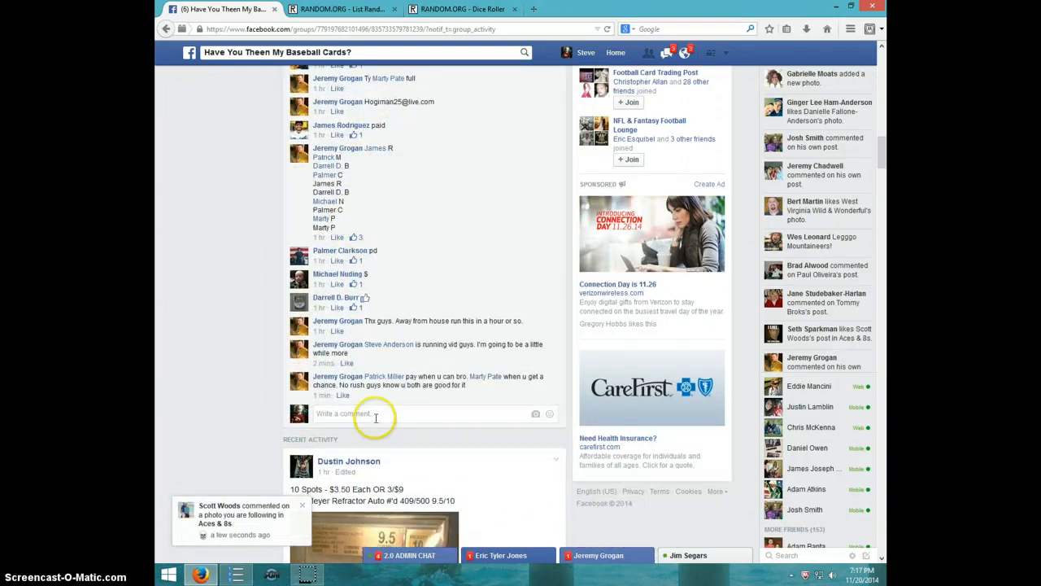
mouse_move(370, 413)
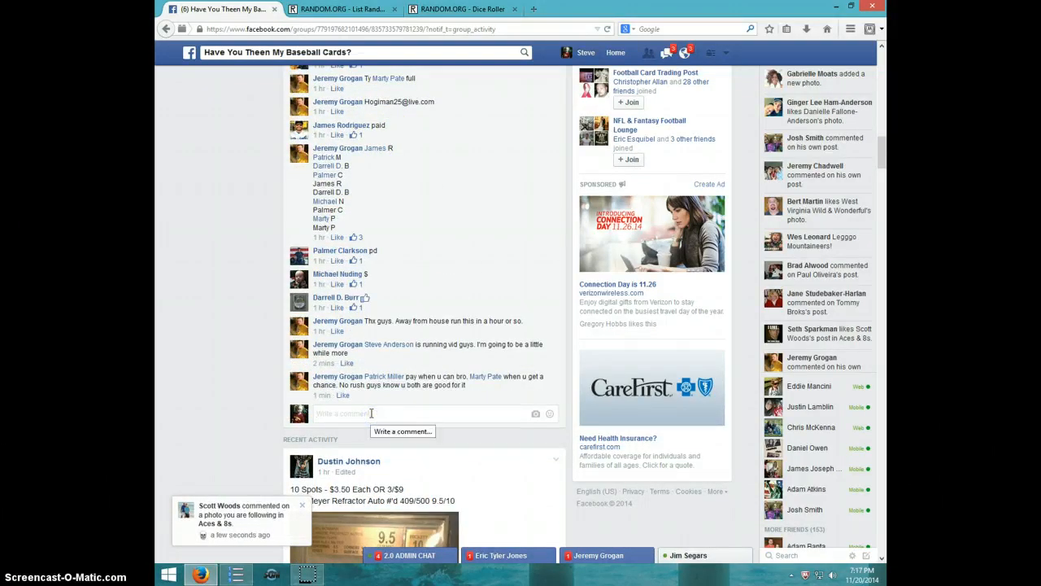
type("LIVE")
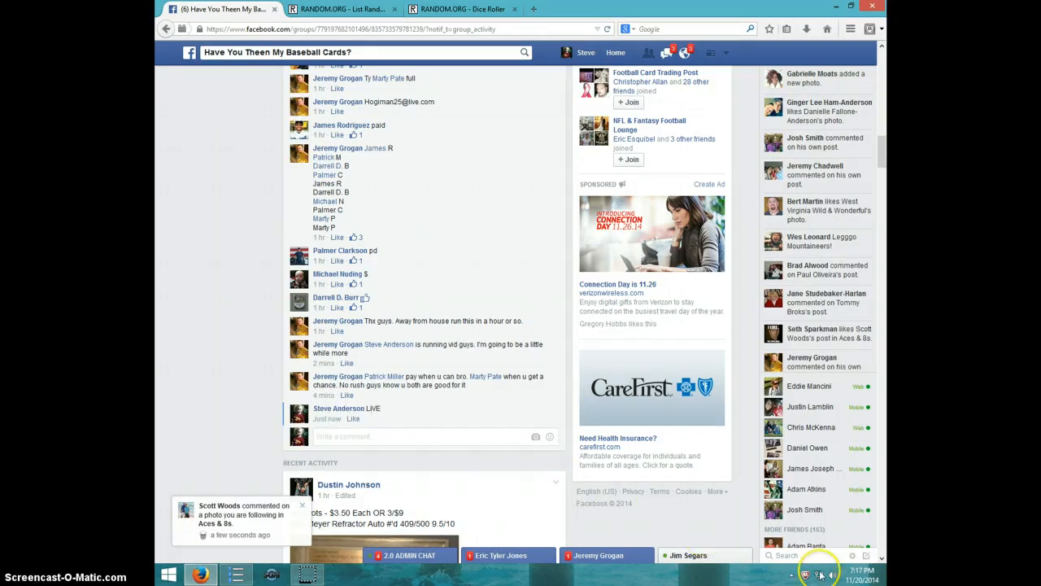
left_click(814, 575)
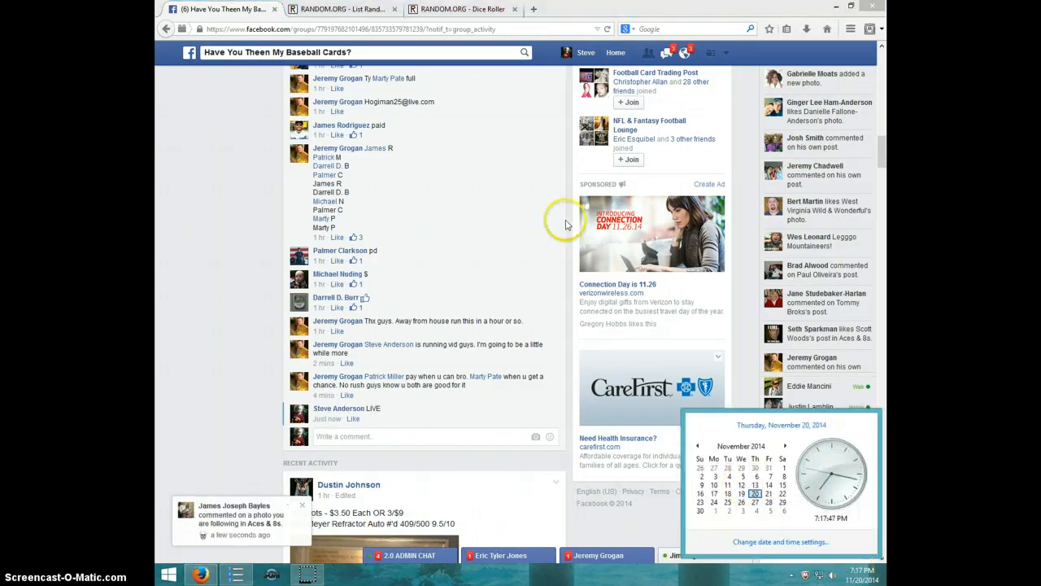
left_click(461, 9)
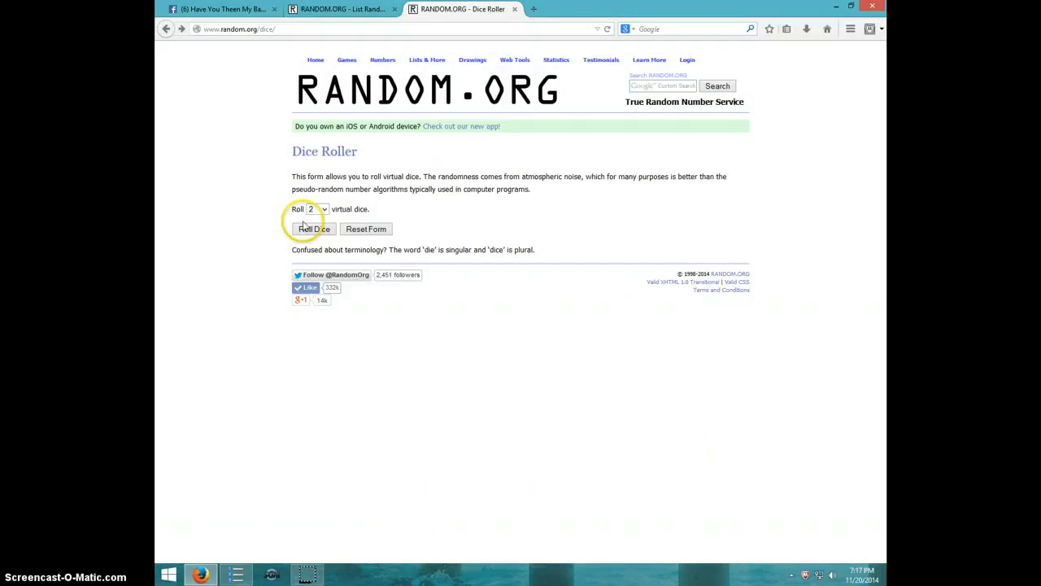
Step: Roll two dice on RANDOM.ORG, getting a five and a three
left_click(313, 229)
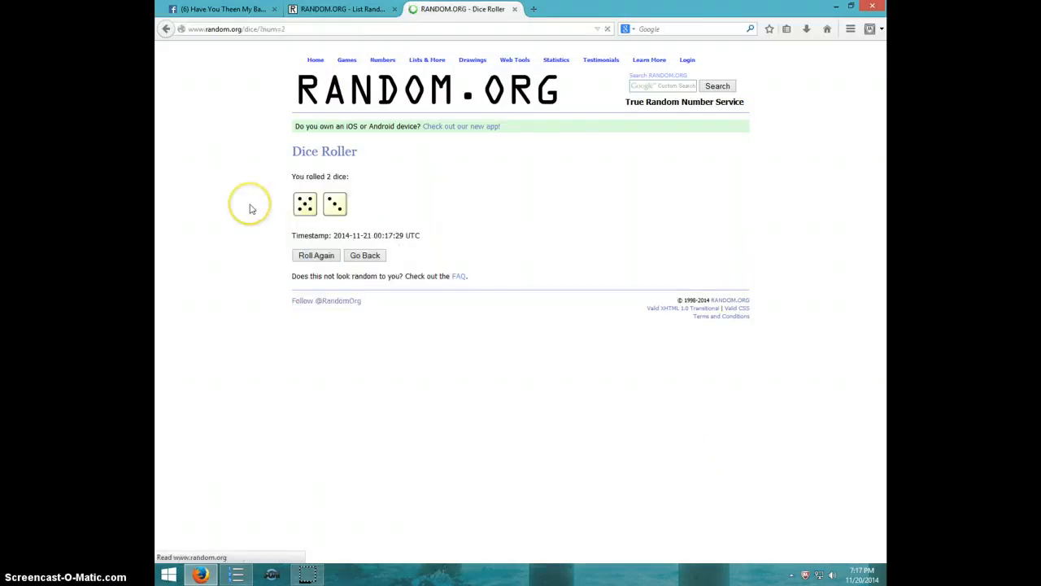
left_click(342, 9)
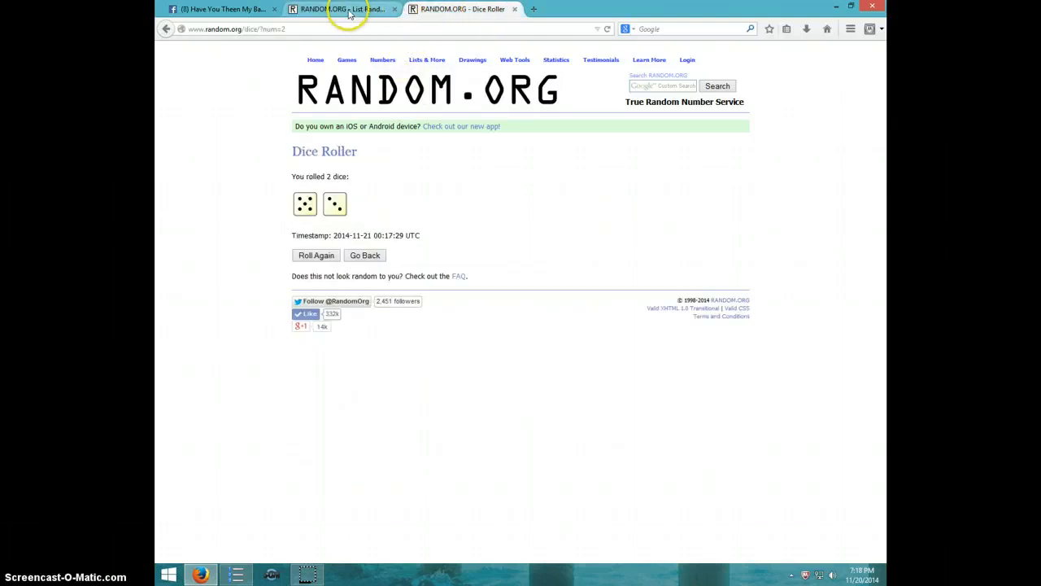
Step: Randomize the ten-name list eight times, then show the taskbar clock
left_click(342, 9)
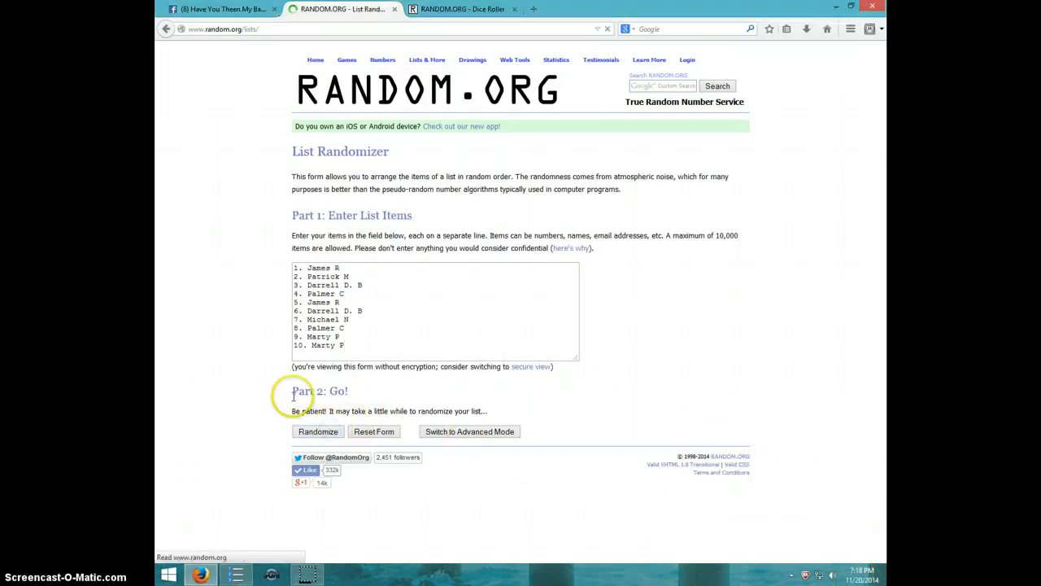
left_click(317, 431)
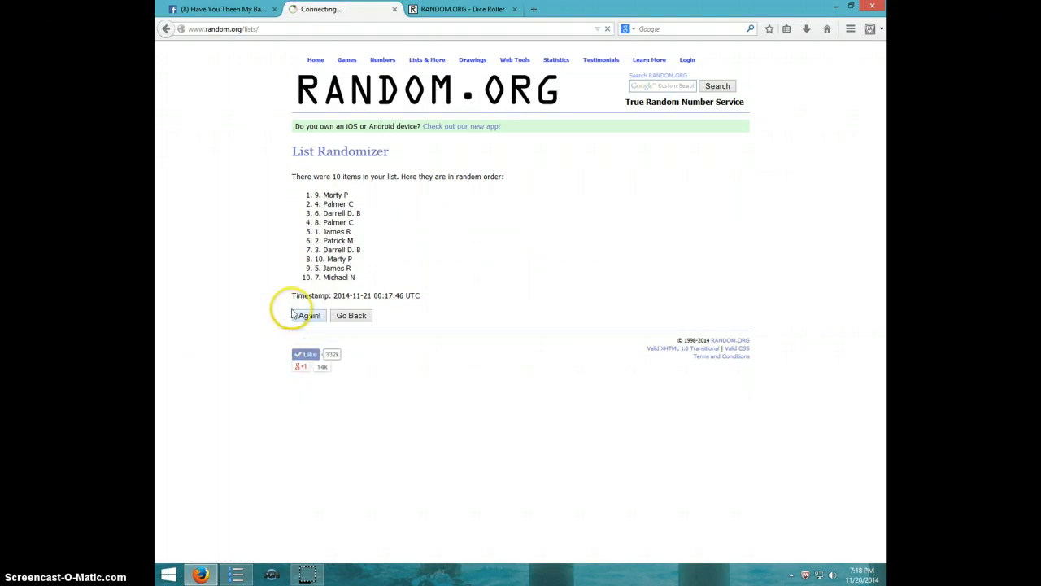
left_click(308, 315)
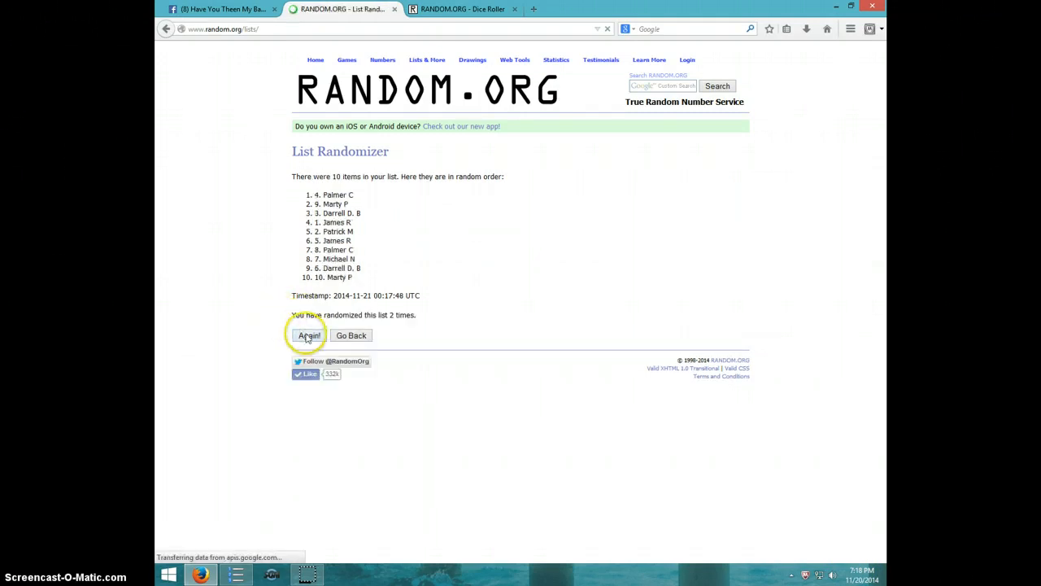
left_click(308, 335)
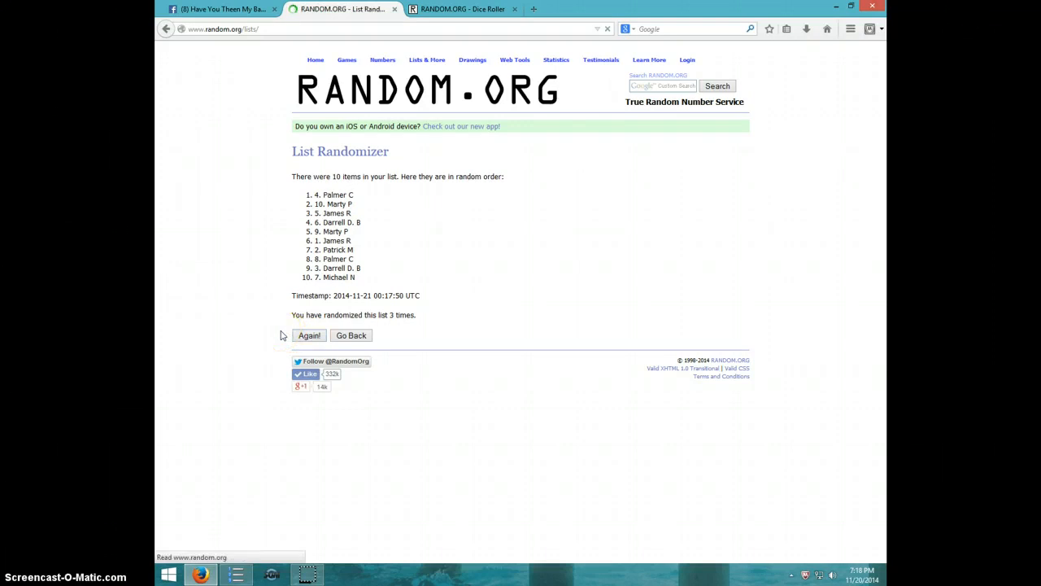
left_click(309, 335)
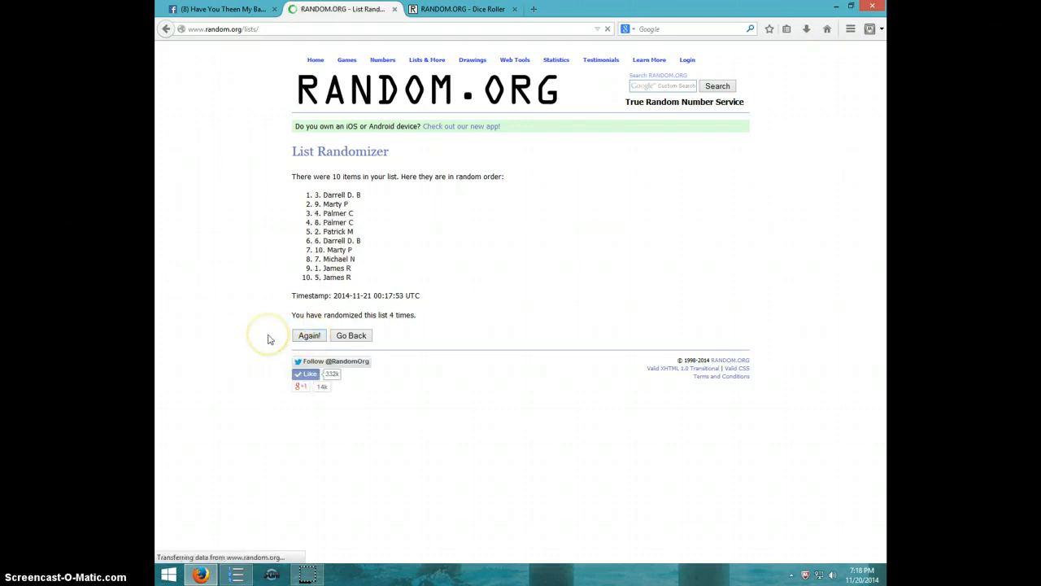
left_click(309, 335)
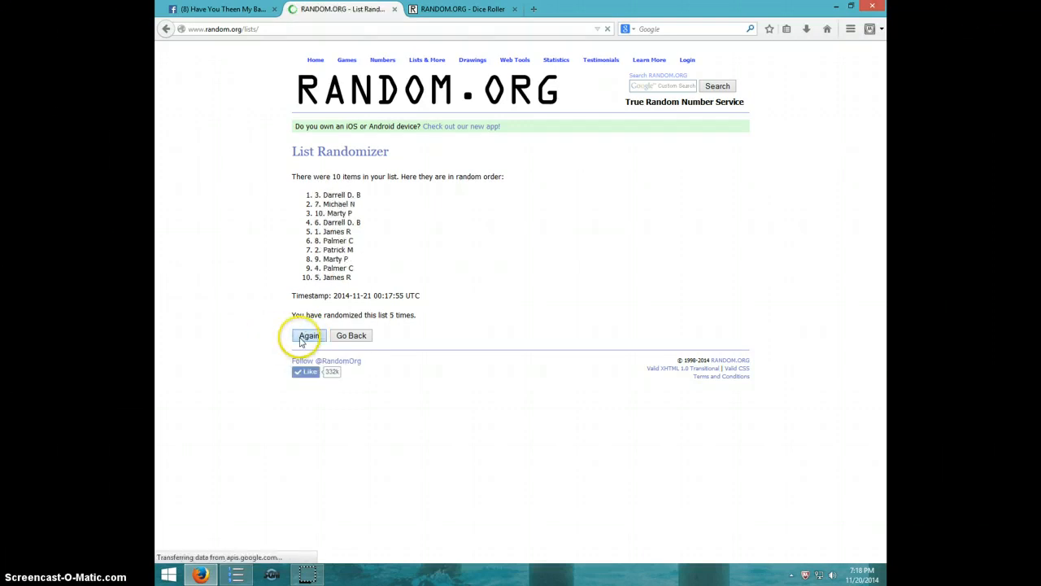
left_click(308, 335)
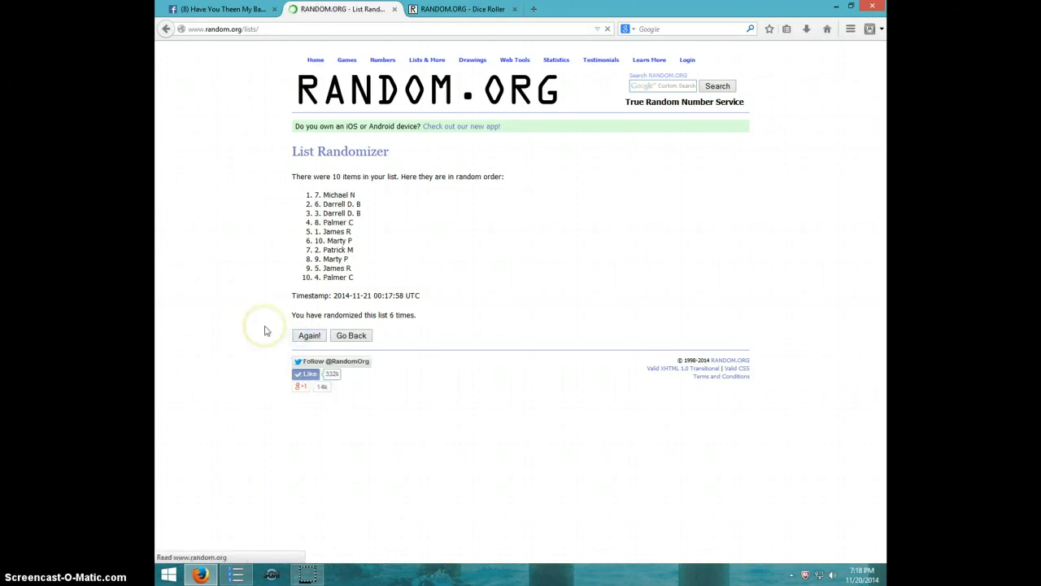
left_click(309, 335)
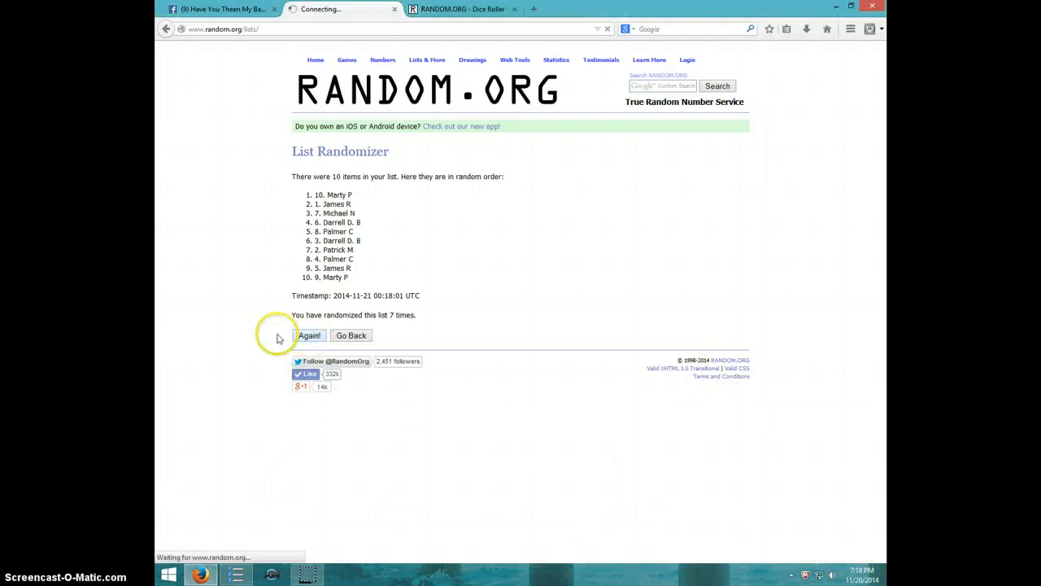
left_click(309, 335)
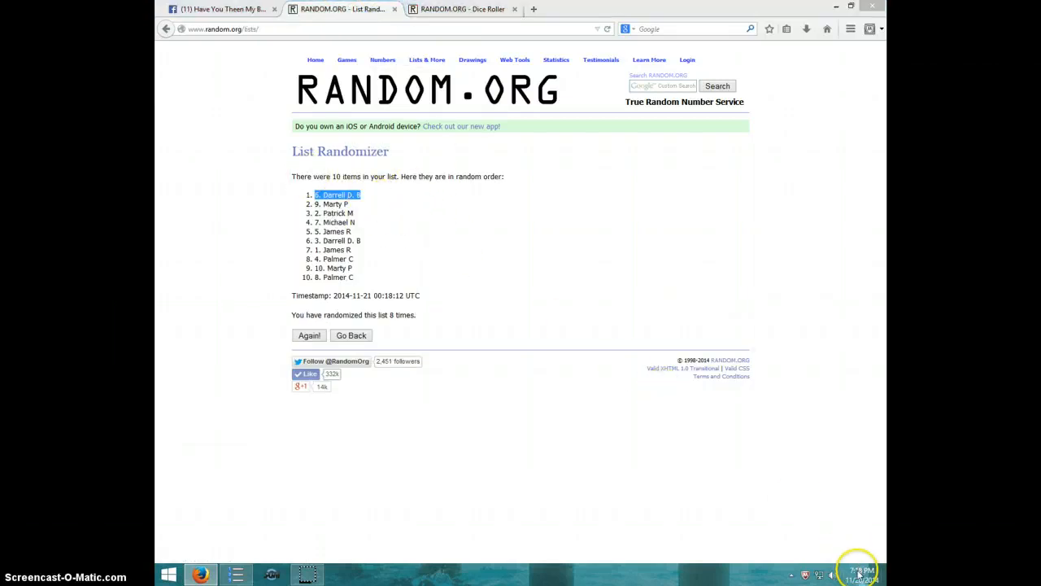
left_click(856, 574)
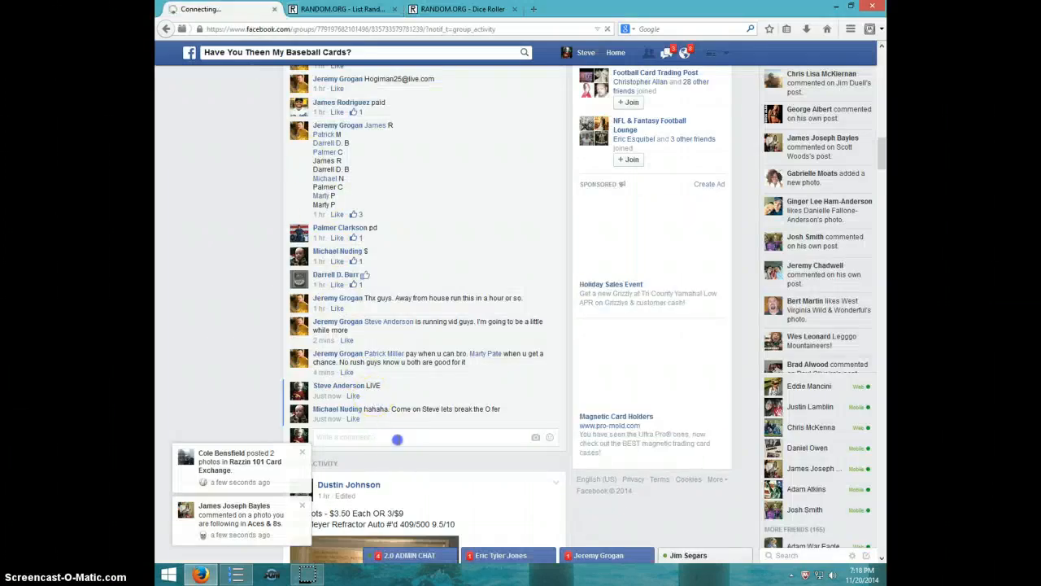
Step: Comment 'DONE' beneath the card-break post and show the current date and time
type("DO")
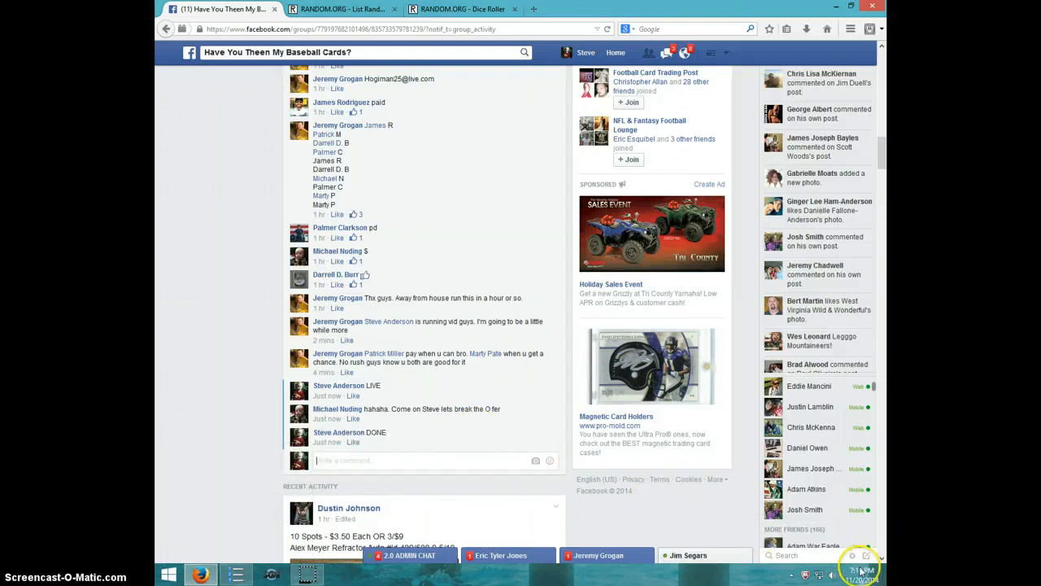
left_click(861, 576)
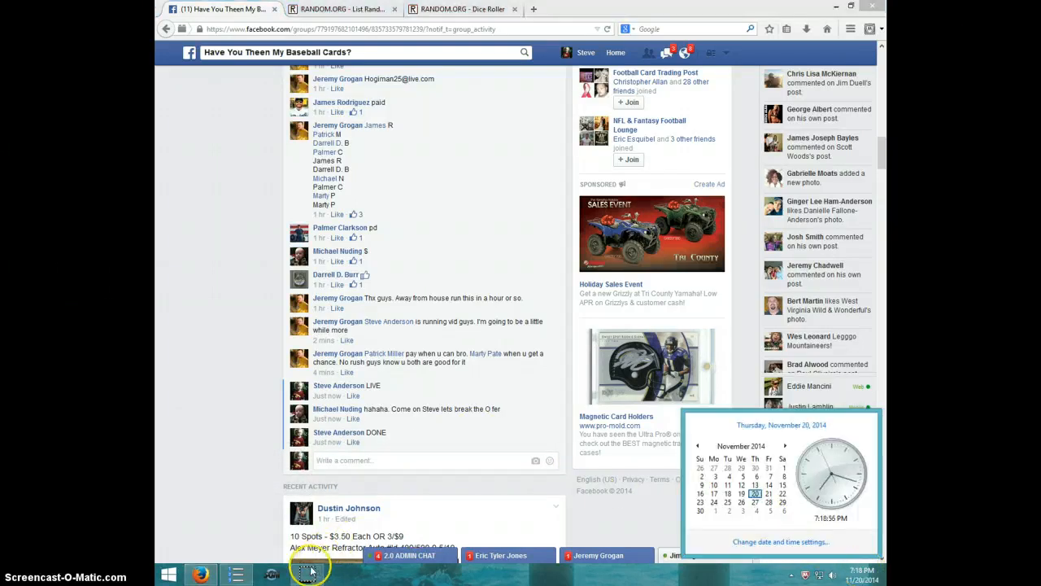